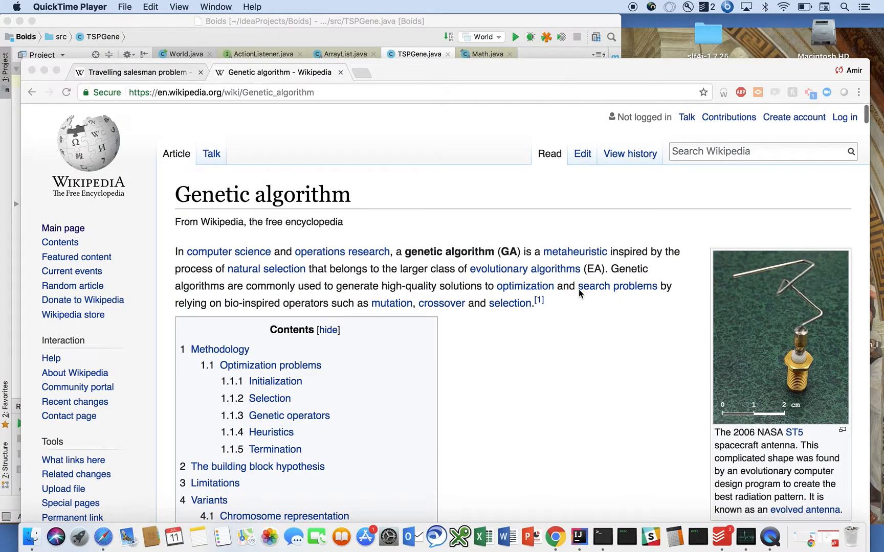
{"action": "scroll", "scroll_direction": "down", "scroll_amount": 3}
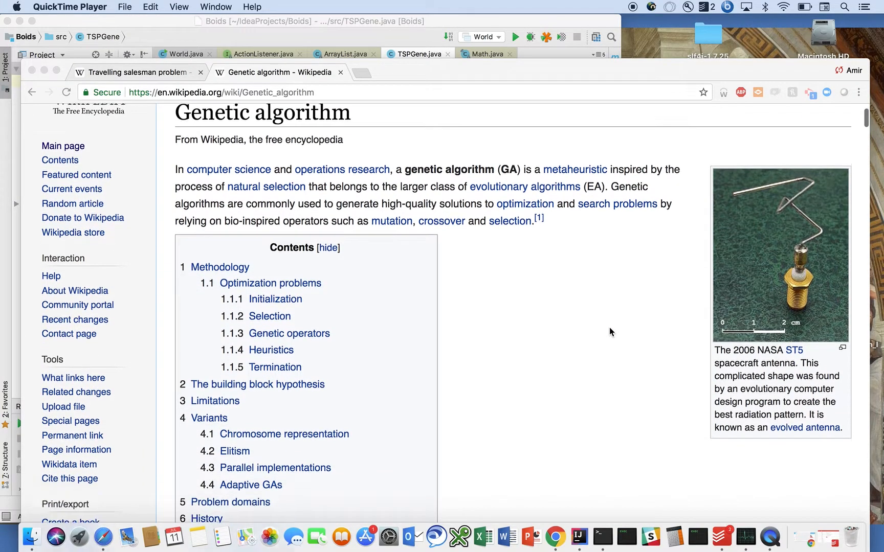
{"action": "scroll", "scroll_direction": "down", "scroll_amount": 3}
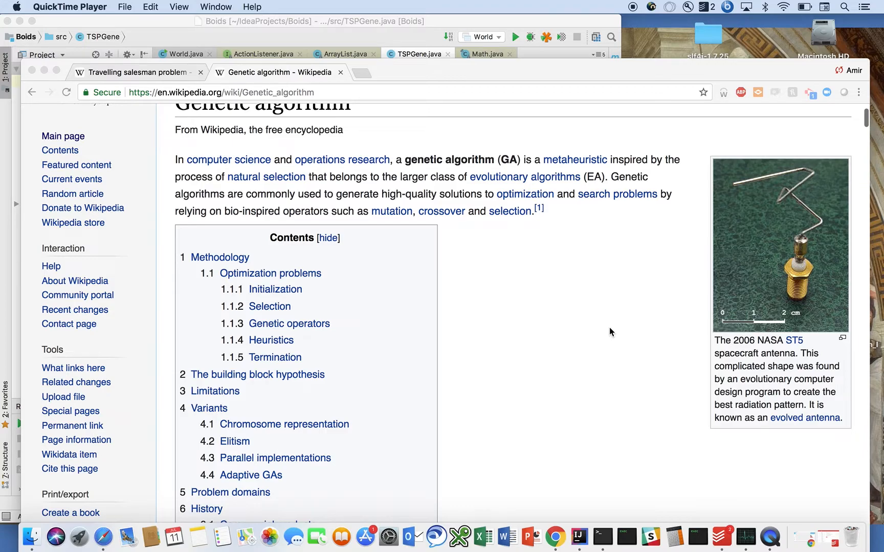
{"action": "mouse_move", "coordinate": [412, 214]}
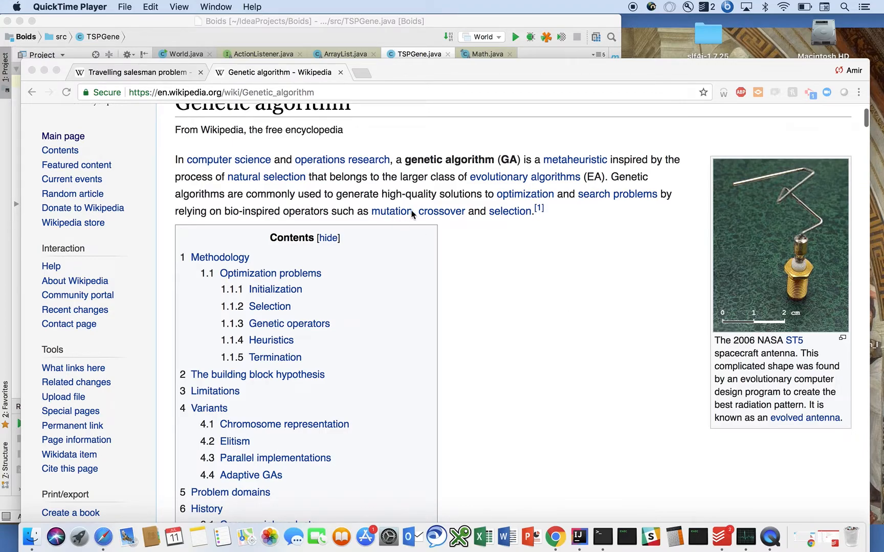
{"action": "mouse_move", "coordinate": [465, 208]}
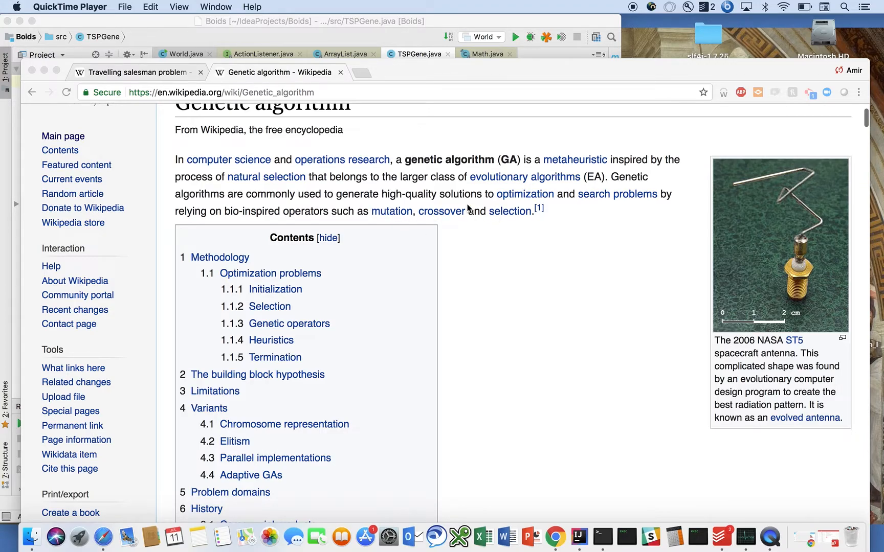
{"action": "scroll", "scroll_direction": "down", "scroll_amount": 3}
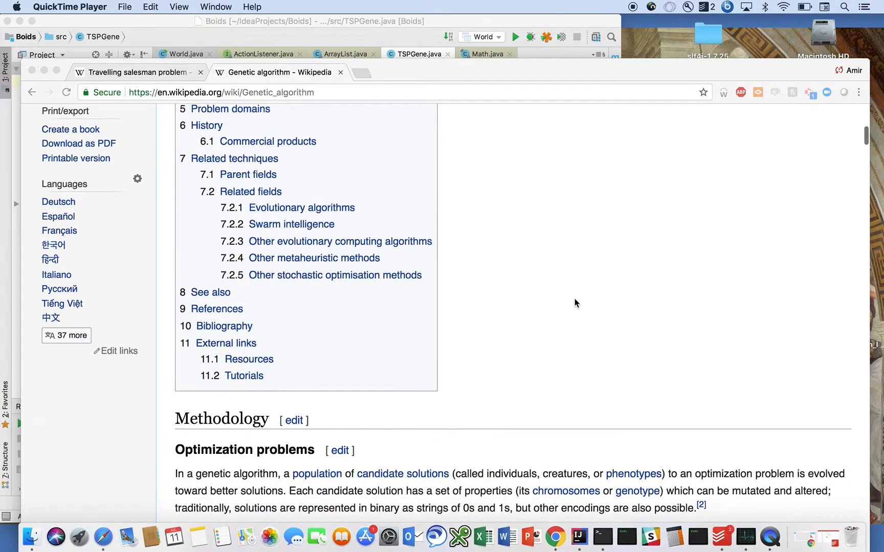
{"action": "scroll", "scroll_direction": "down", "scroll_amount": 3}
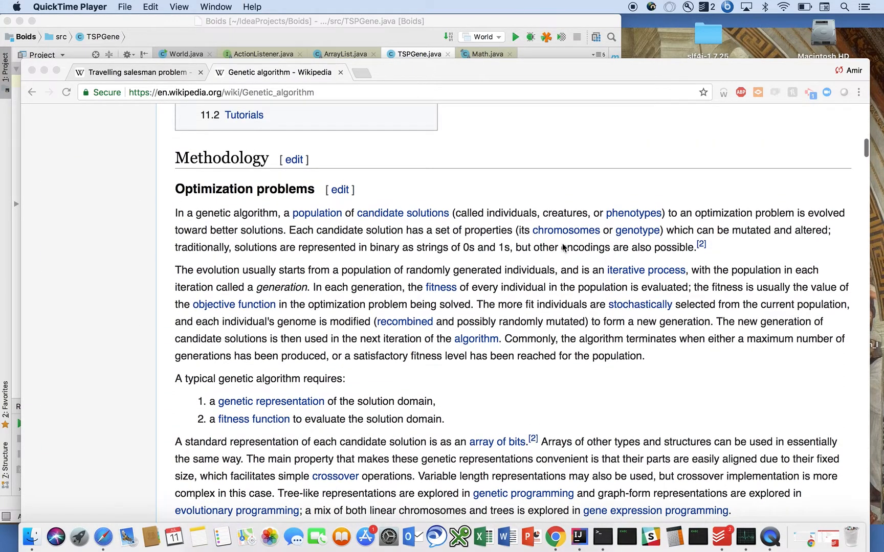
{"action": "mouse_move", "coordinate": [332, 229]}
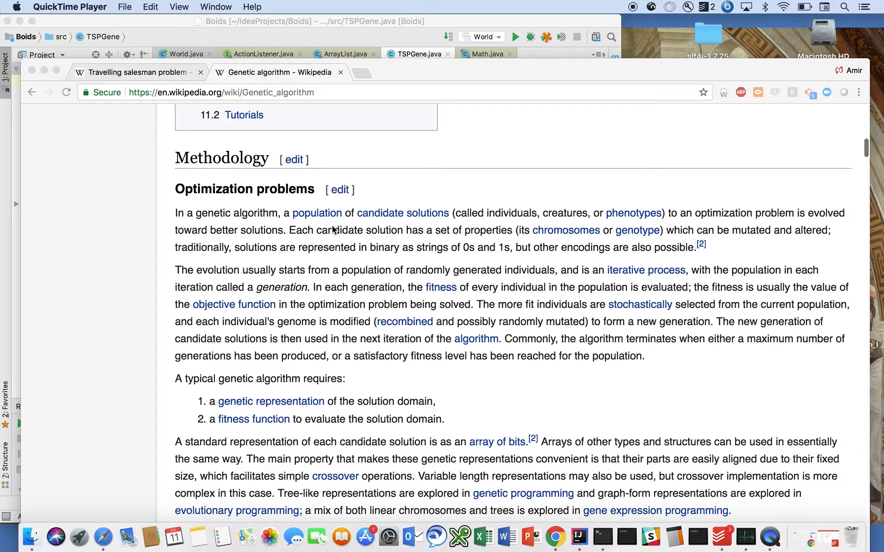
{"action": "mouse_move", "coordinate": [381, 257]}
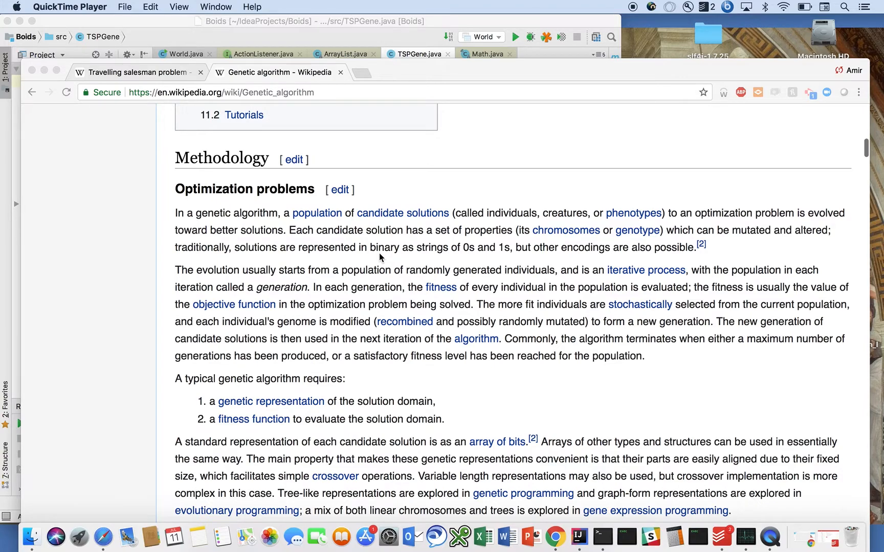
{"action": "mouse_move", "coordinate": [319, 393]}
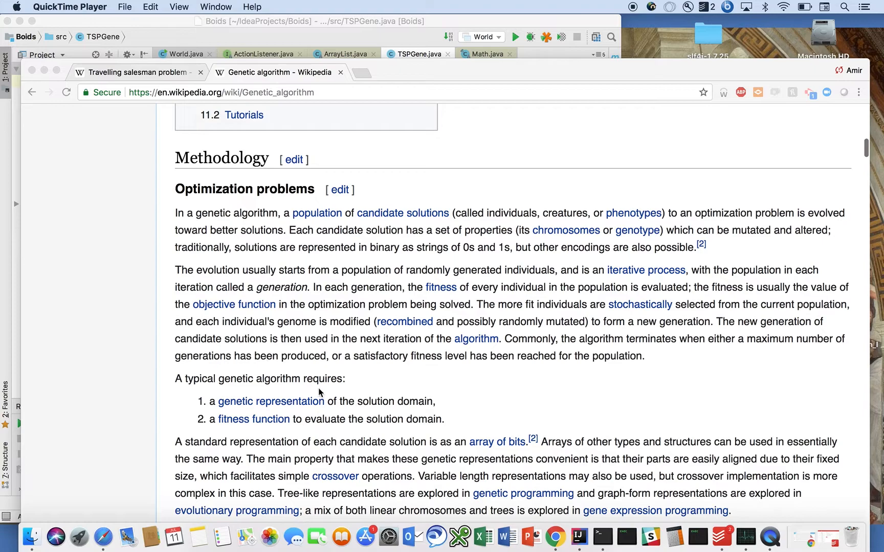
{"action": "mouse_move", "coordinate": [298, 395]}
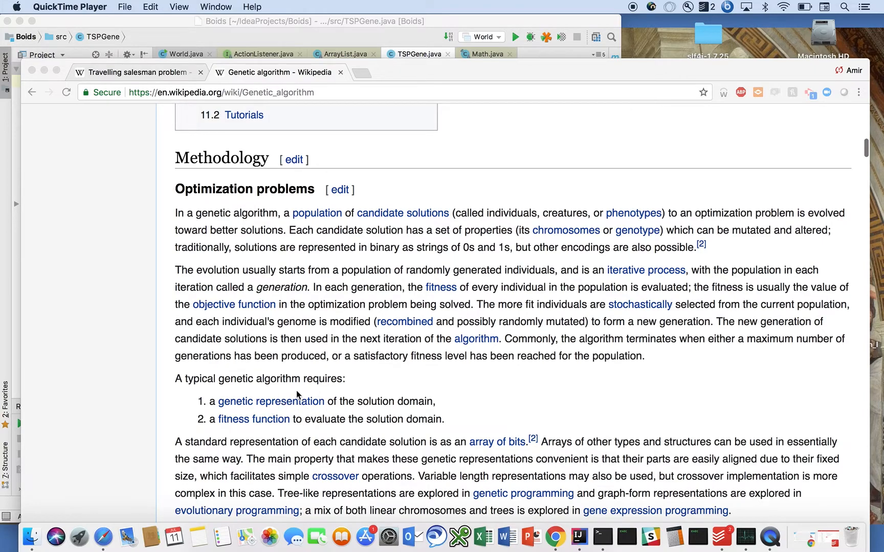
{"action": "mouse_move", "coordinate": [318, 426]}
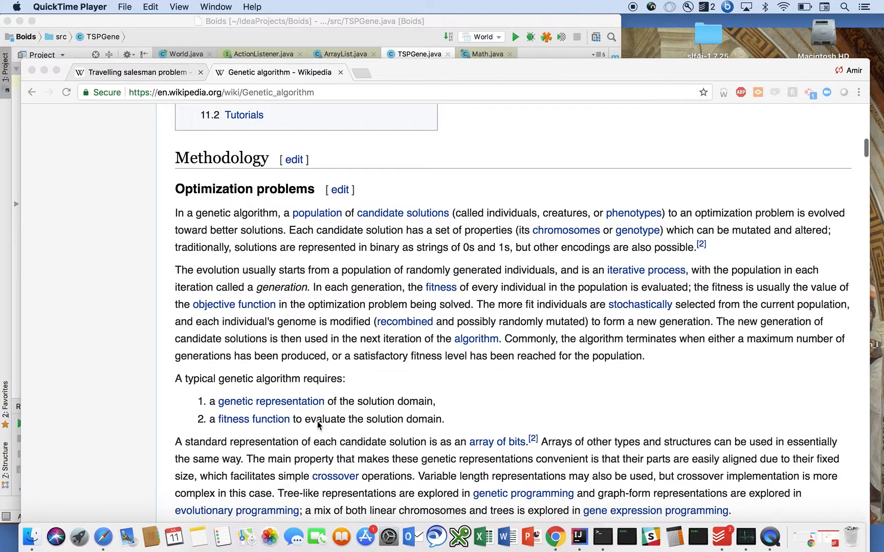
{"action": "mouse_move", "coordinate": [384, 300]}
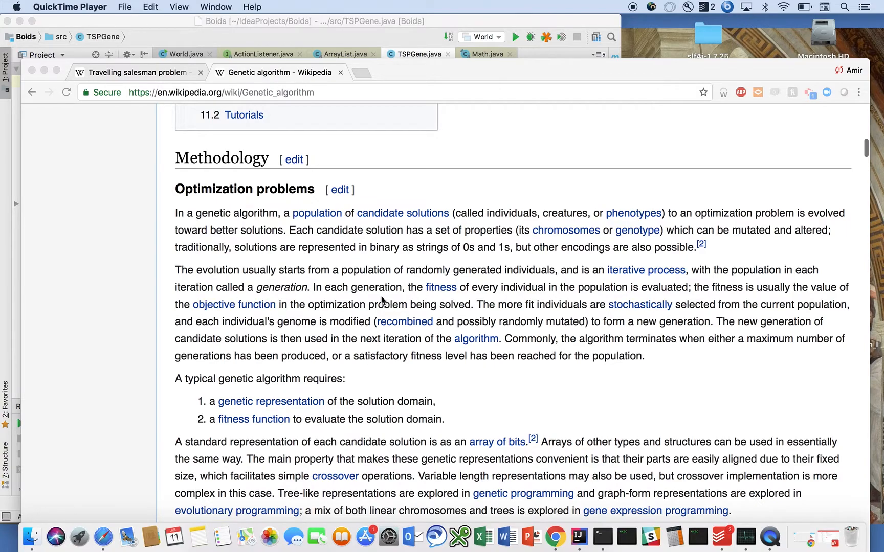
{"action": "mouse_move", "coordinate": [455, 319]}
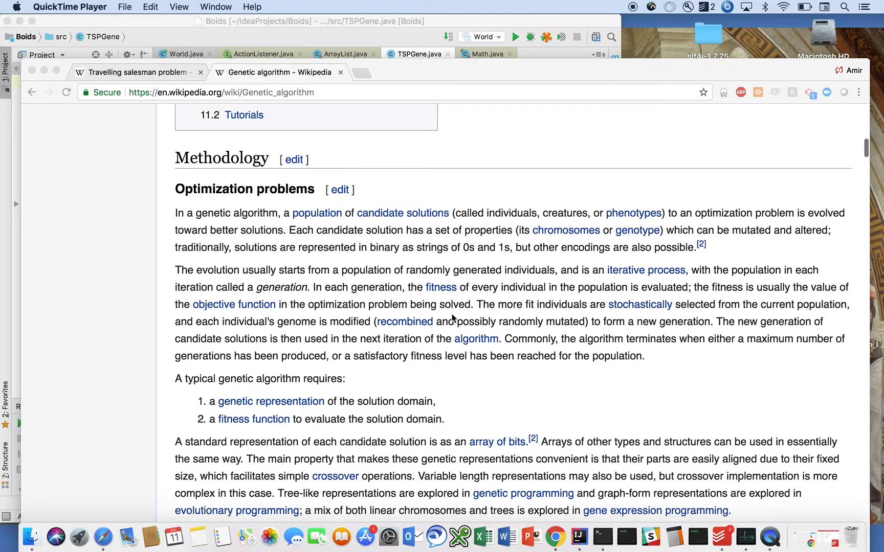
{"action": "mouse_move", "coordinate": [376, 36]}
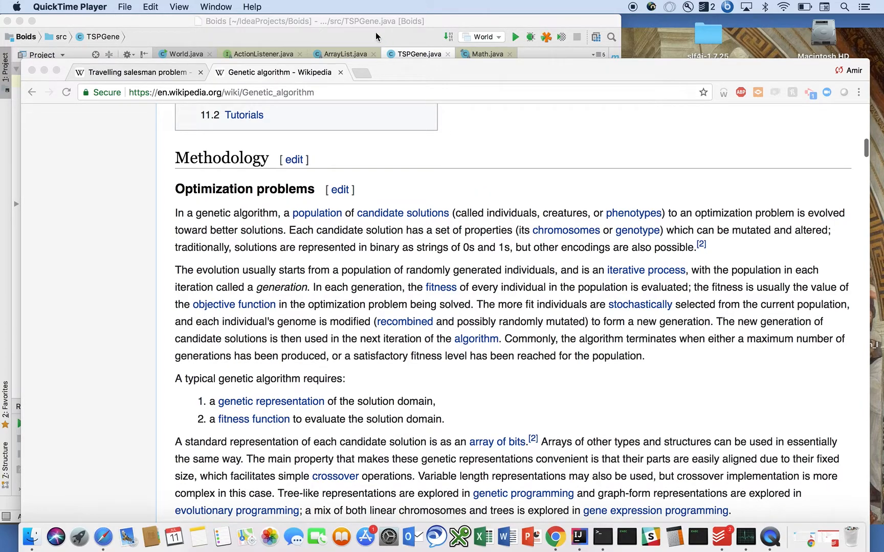